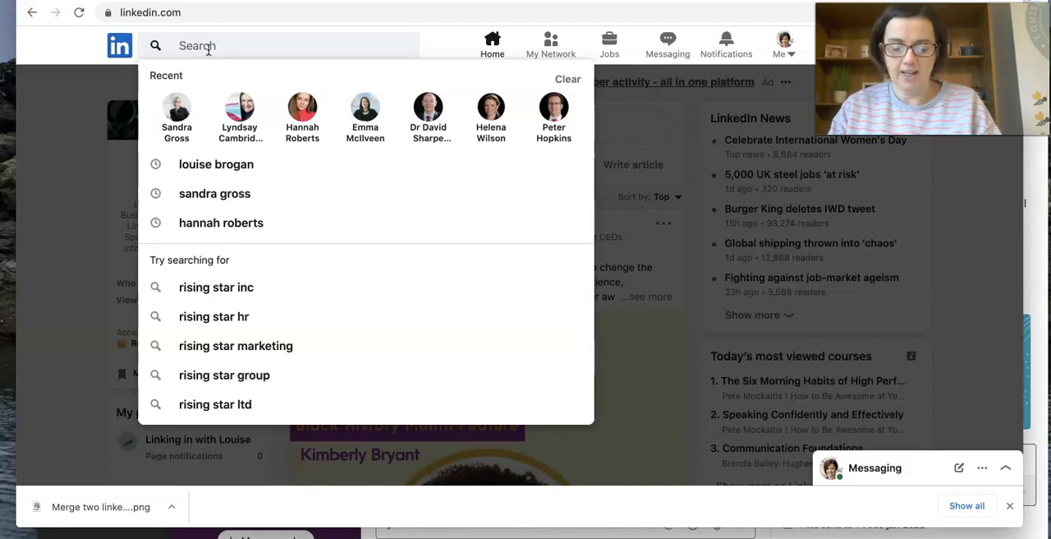
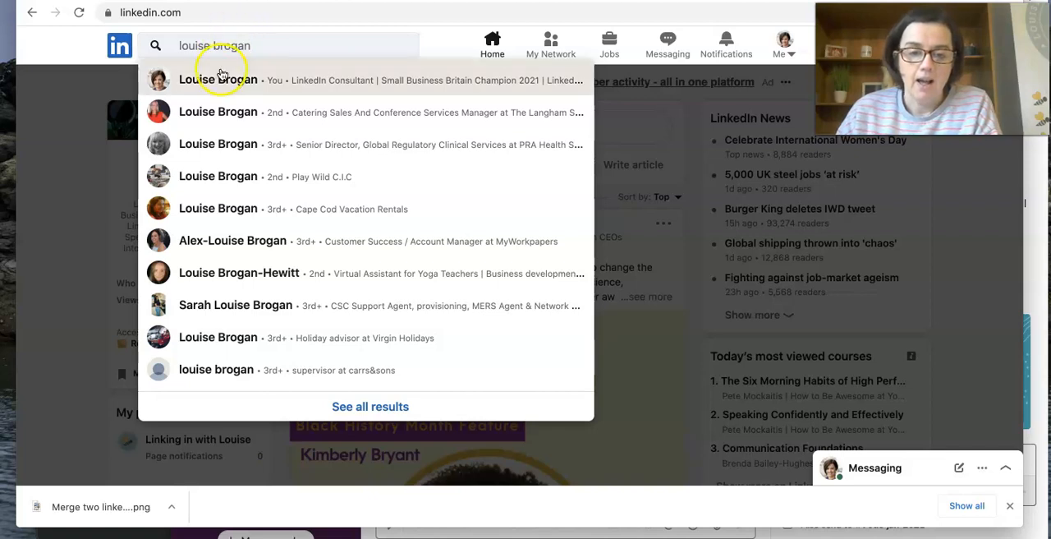
pyautogui.moveTo(274, 112)
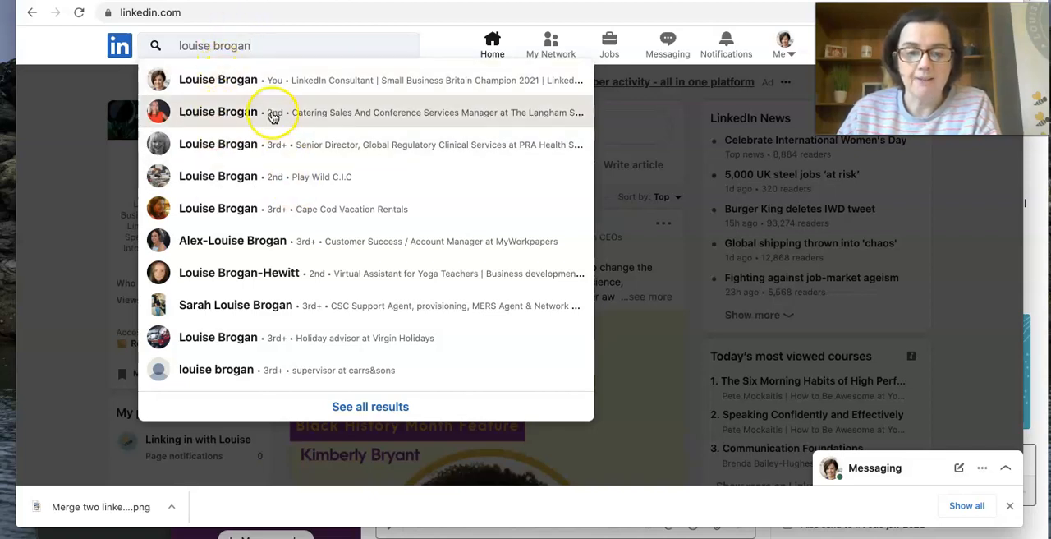
pyautogui.moveTo(275, 90)
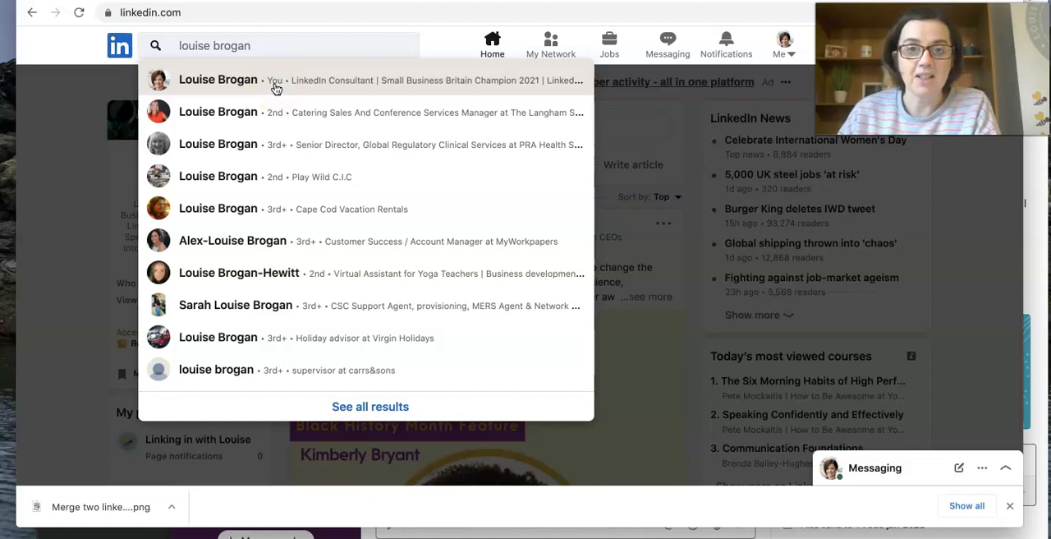
pyautogui.moveTo(247, 112)
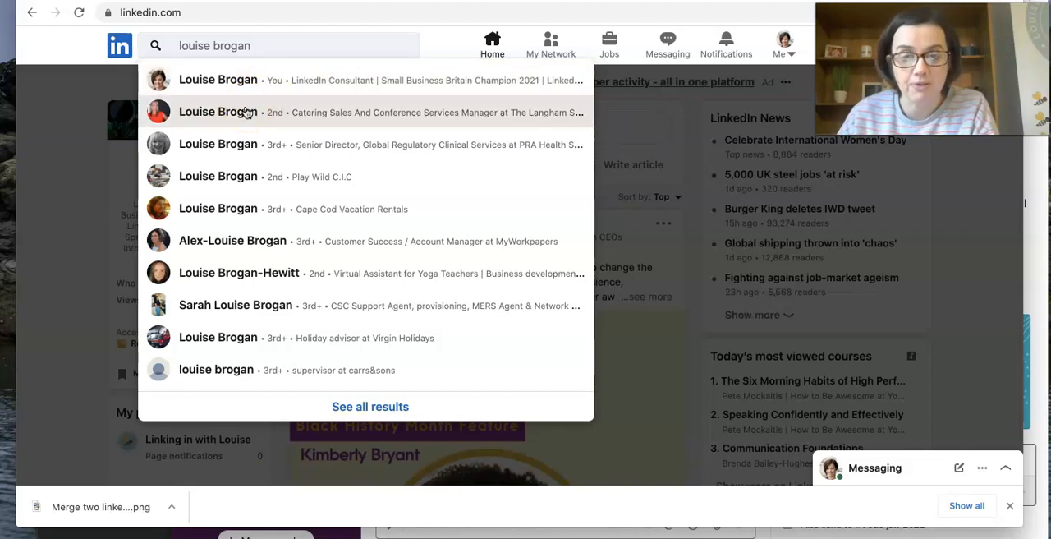
pyautogui.moveTo(218, 152)
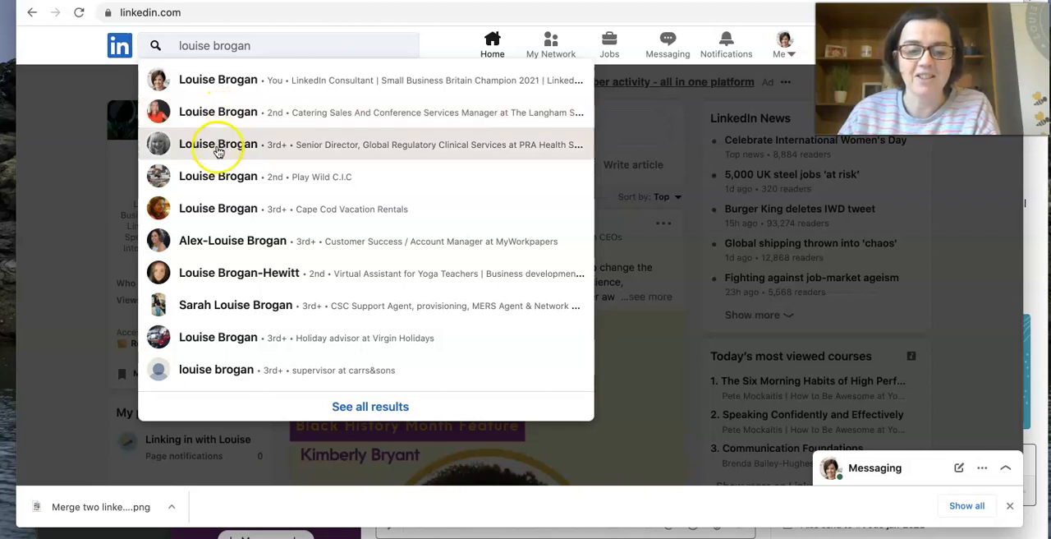
pyautogui.moveTo(226, 177)
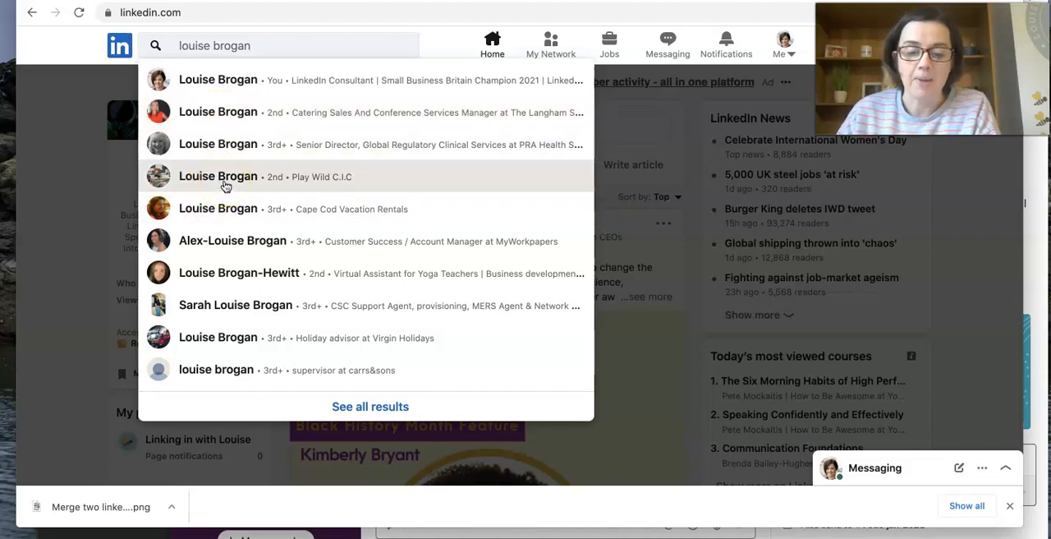
pyautogui.moveTo(278, 112)
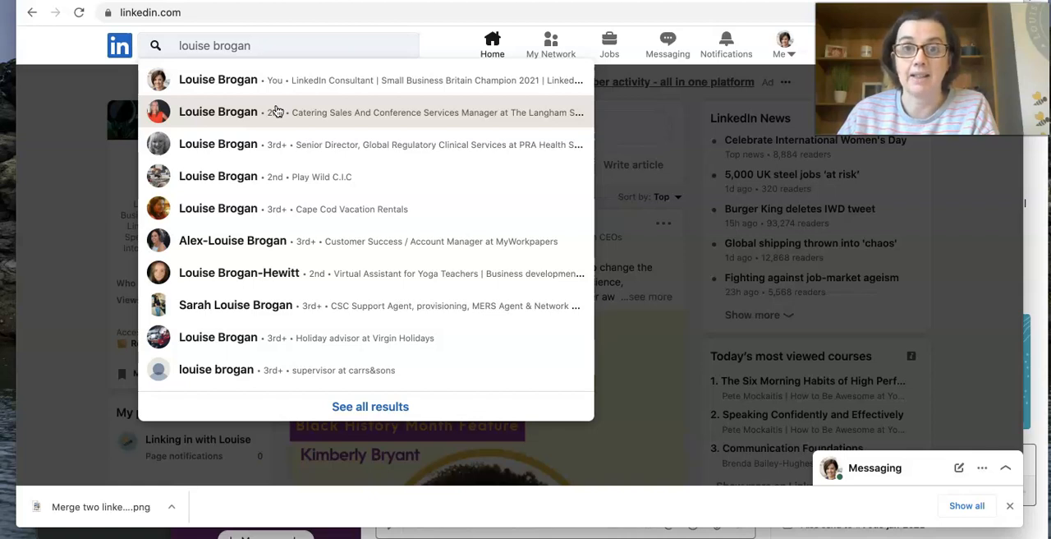
pyautogui.moveTo(436, 45)
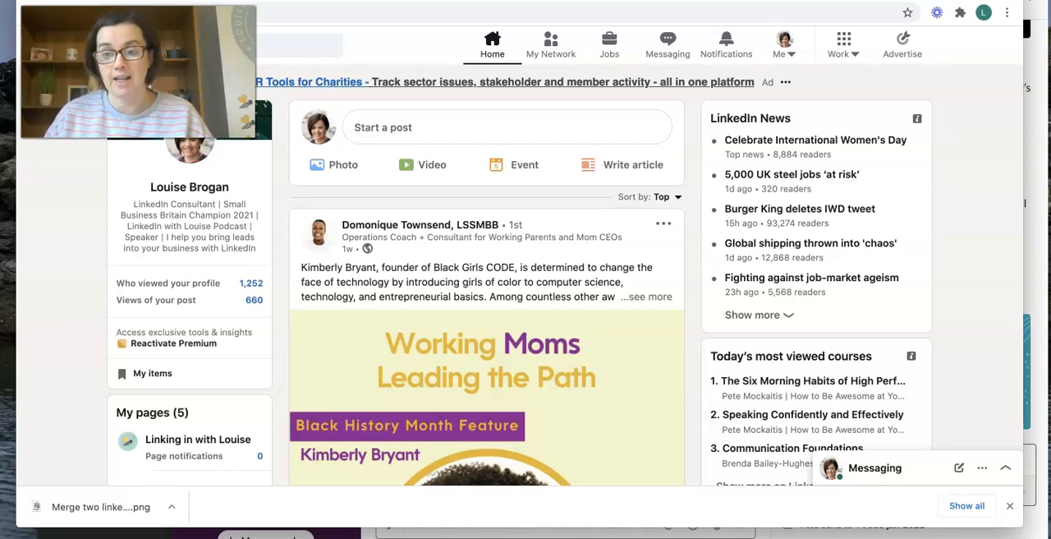
pyautogui.moveTo(25, 296)
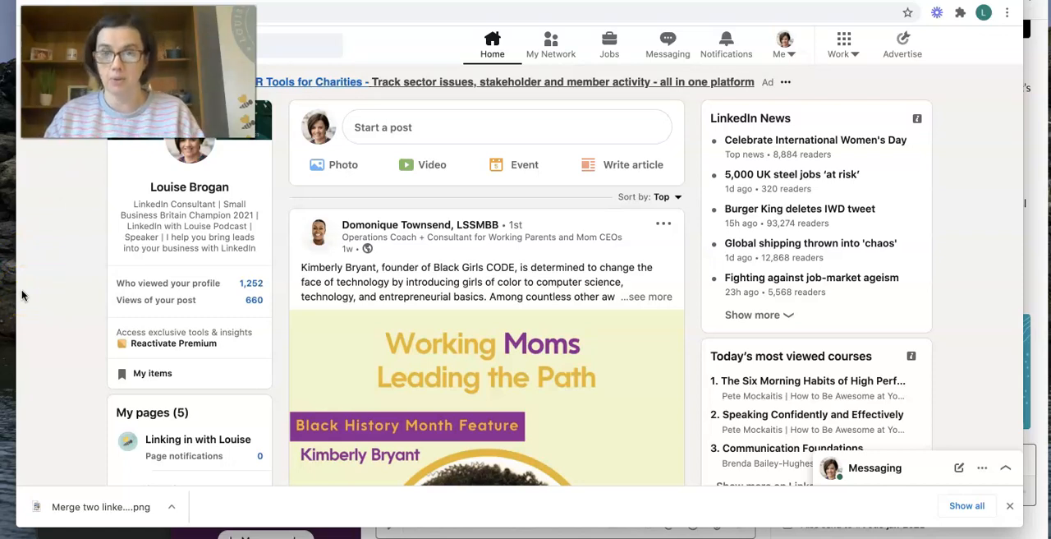
pyautogui.moveTo(784, 39)
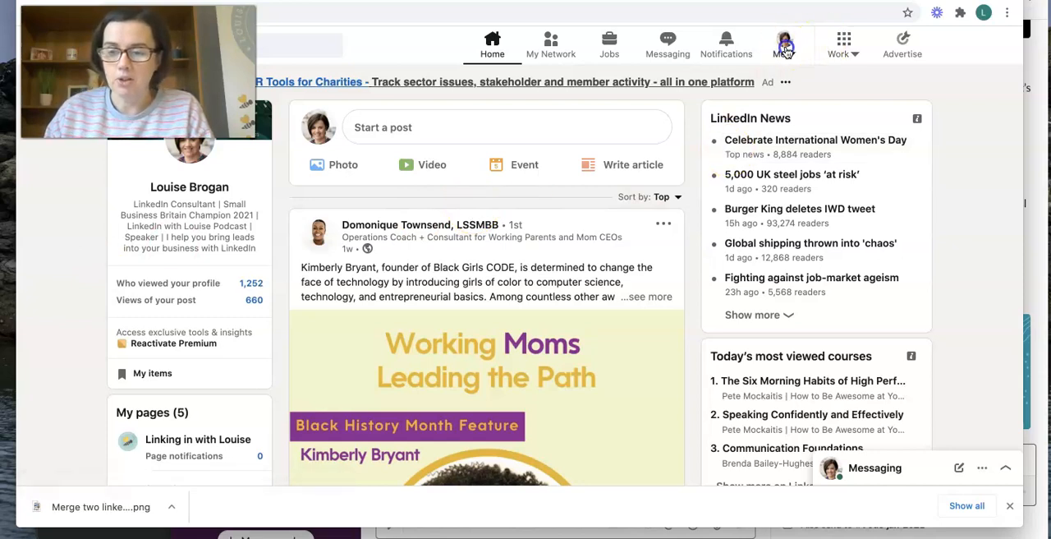
# Open the Me account menu to reach Settings & Privacy account management.
pyautogui.click(784, 38)
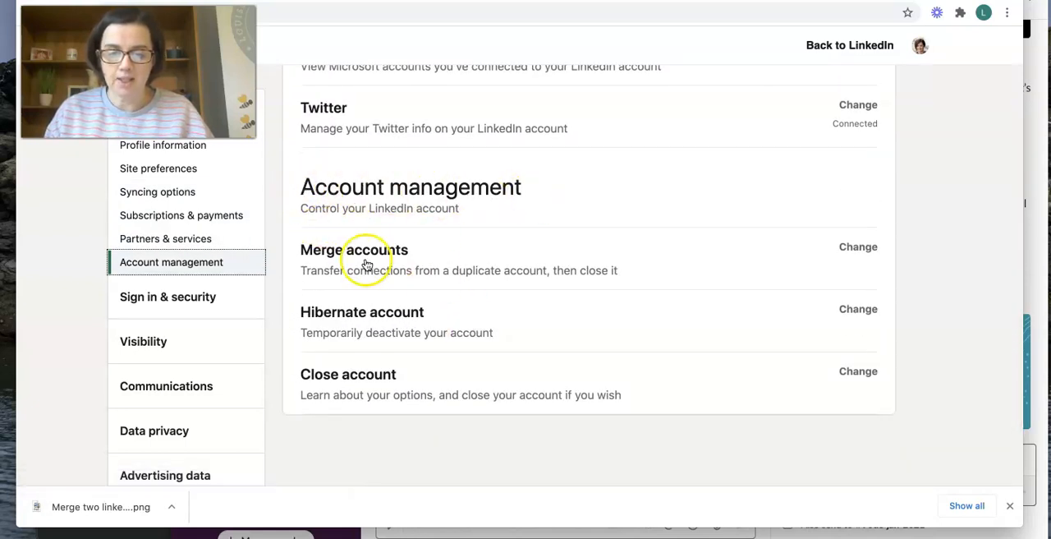
pyautogui.moveTo(706, 275)
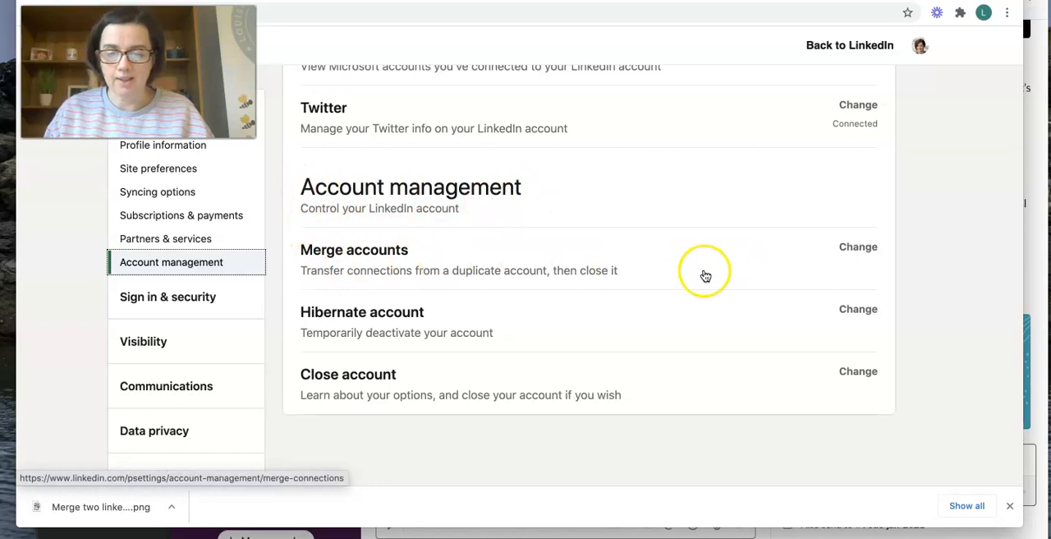
# Expand the Merge accounts form, review its email and password fields, then close it.
pyautogui.click(857, 246)
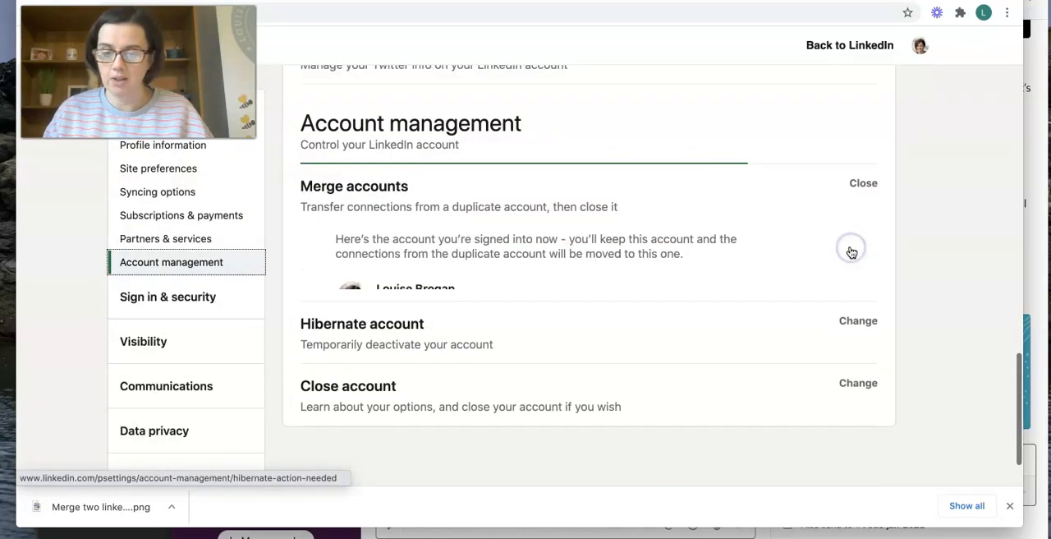
pyautogui.click(851, 249)
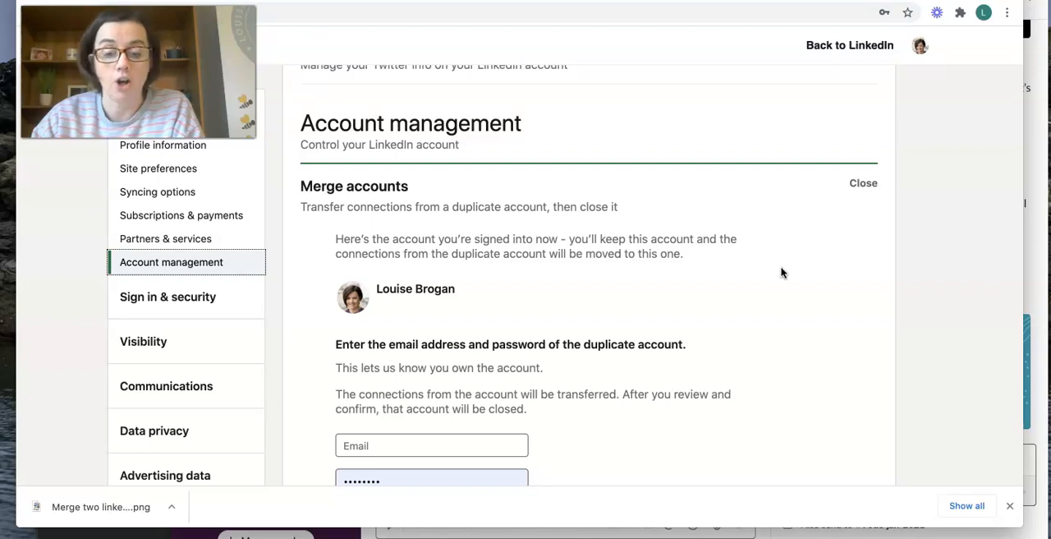
pyautogui.scroll(-3)
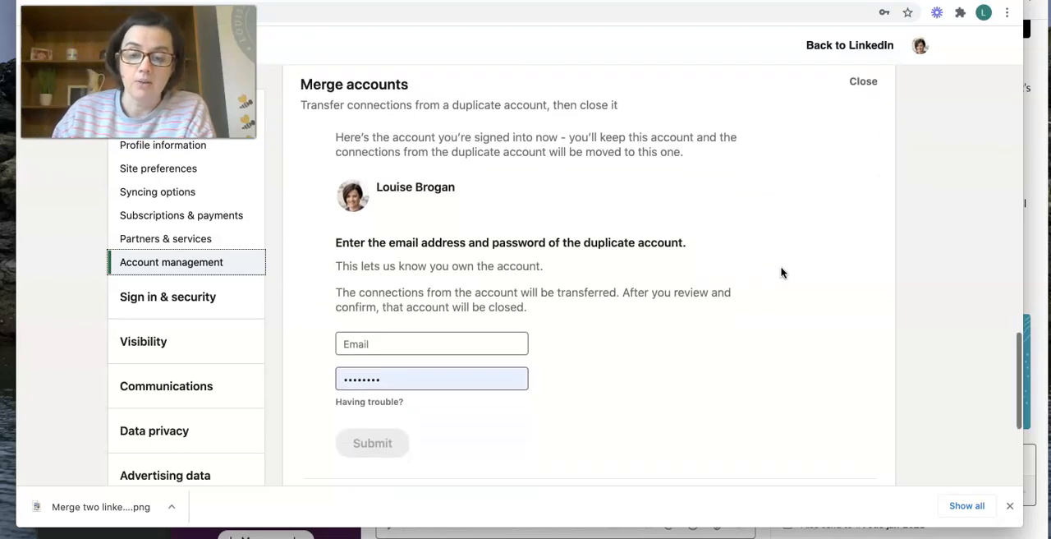
pyautogui.moveTo(599, 271)
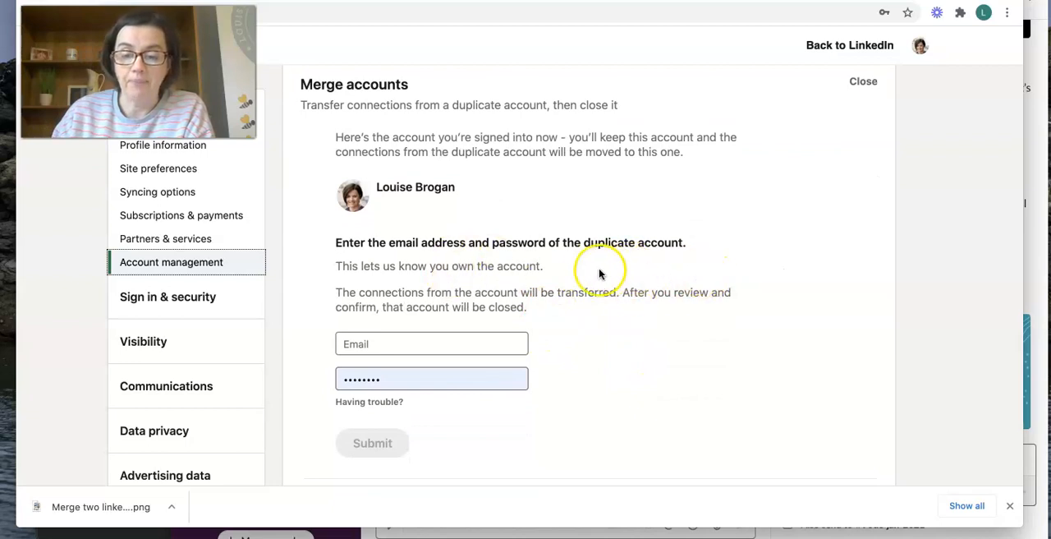
pyautogui.moveTo(865, 141)
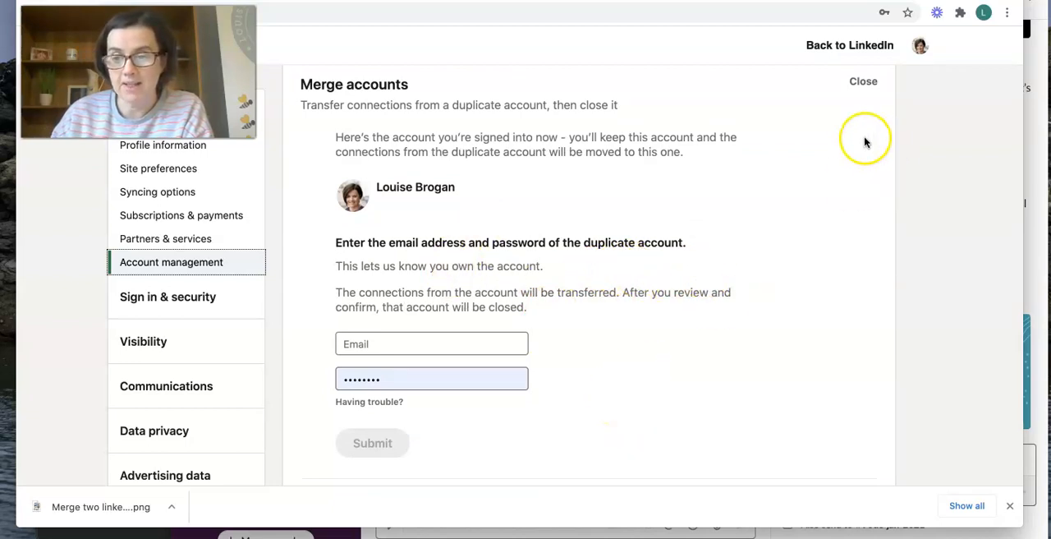
pyautogui.click(863, 80)
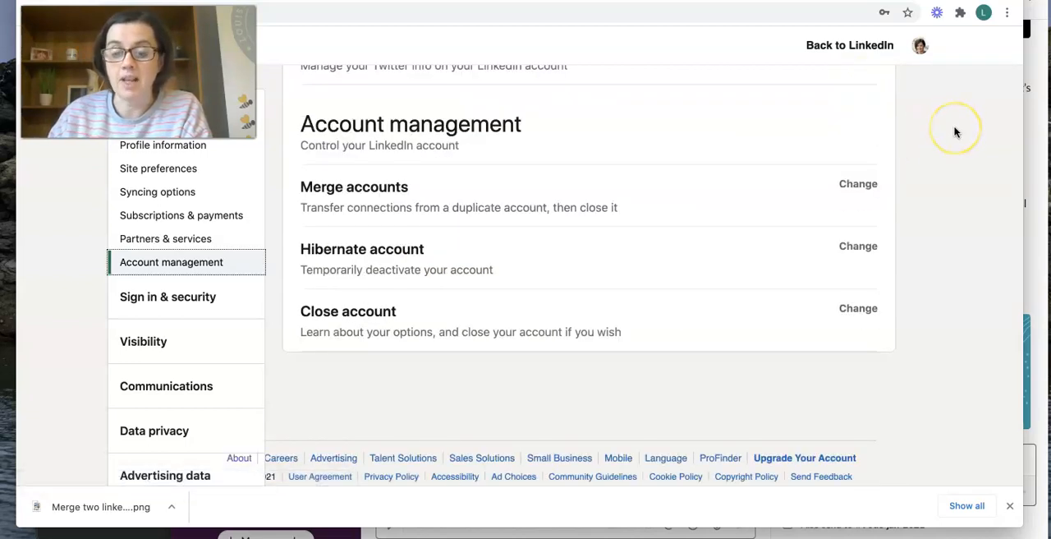
pyautogui.moveTo(957, 131)
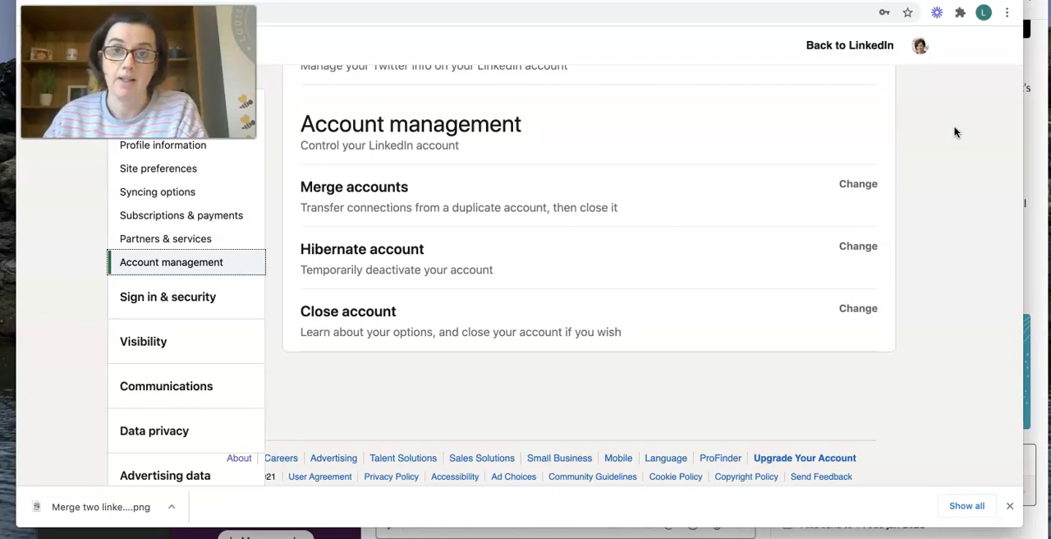
pyautogui.moveTo(671, 131)
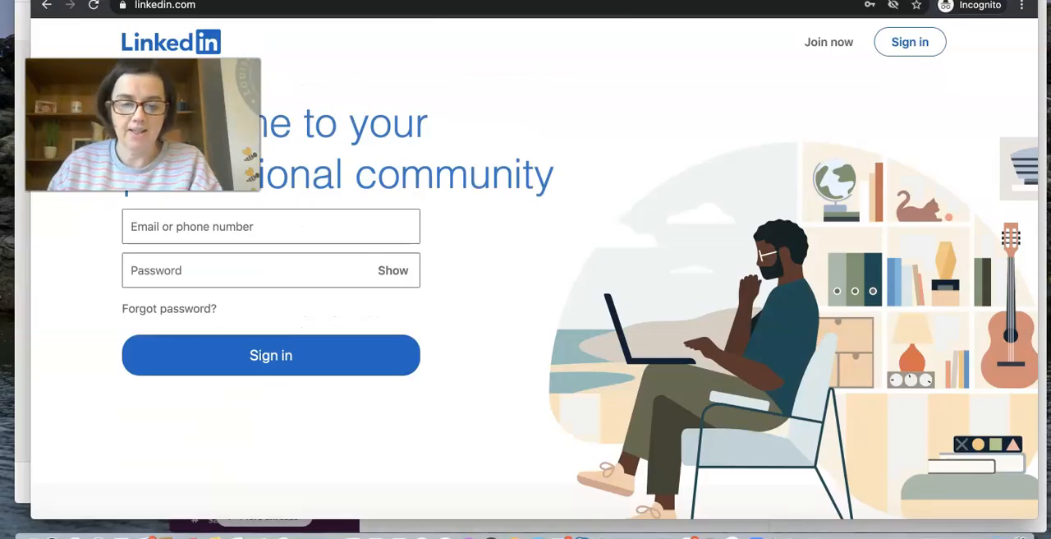
# Enter the duplicate account's Gmail address, then go to the Forgot password recovery page.
pyautogui.click(270, 226)
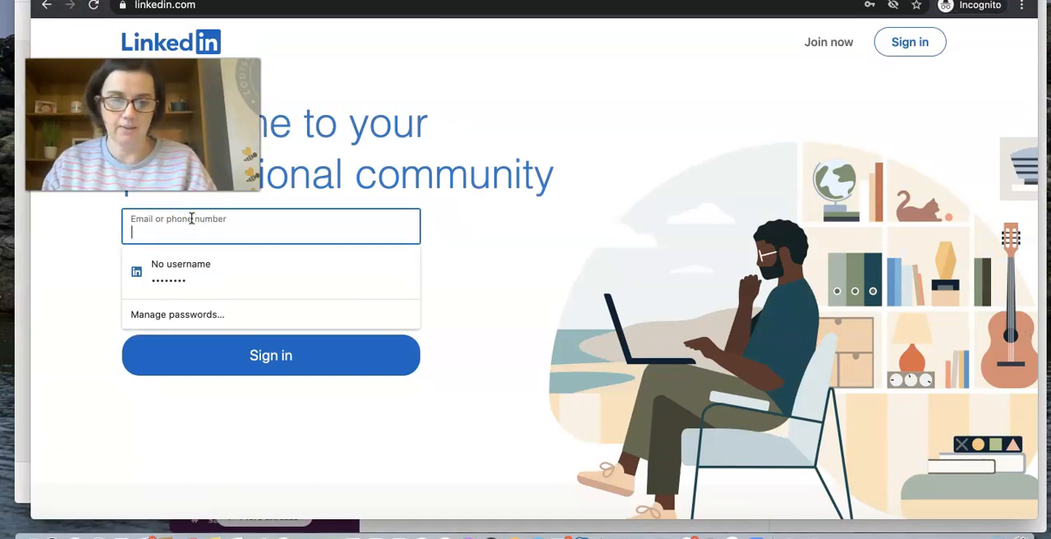
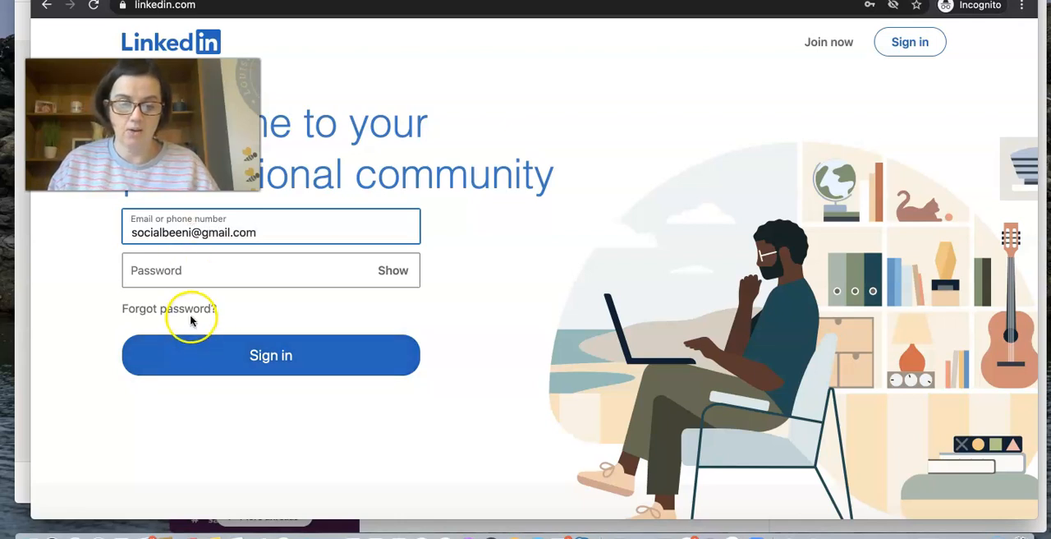
pyautogui.click(168, 308)
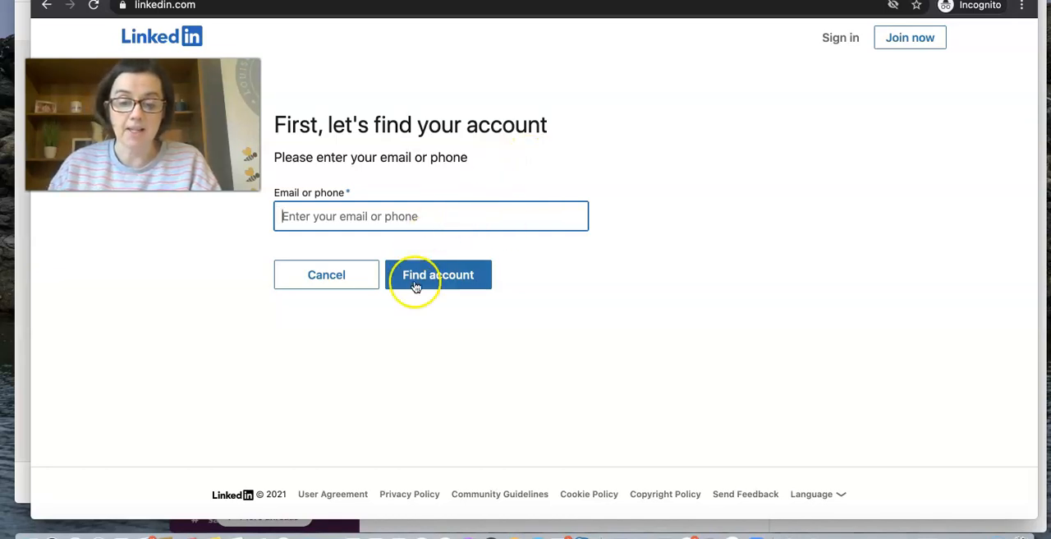
pyautogui.moveTo(712, 143)
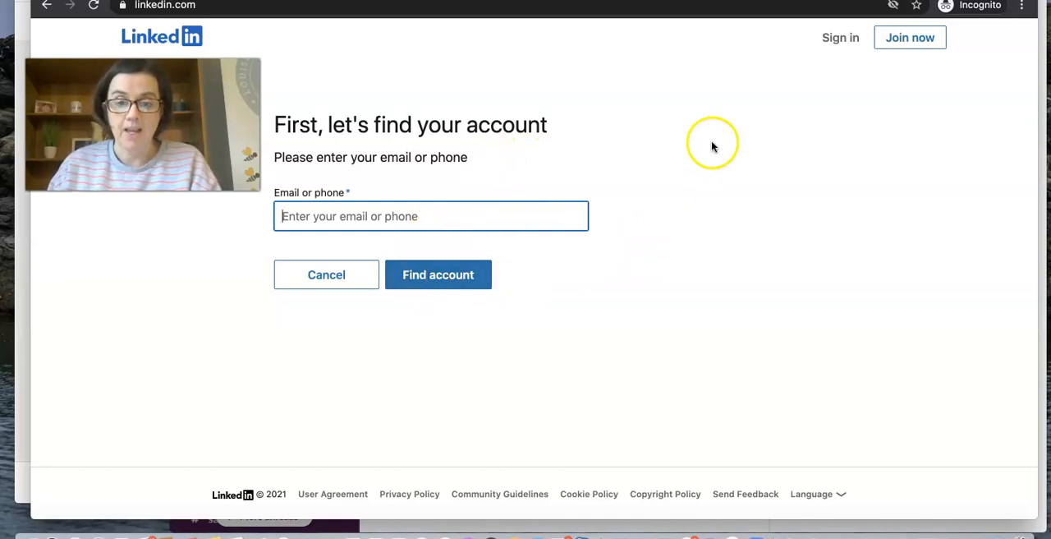
pyautogui.moveTo(9, 20)
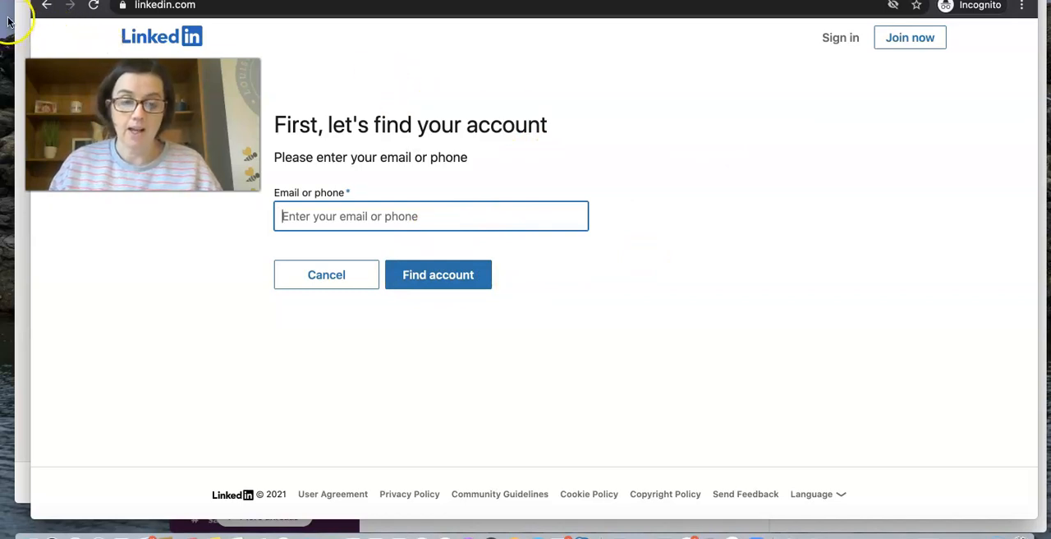
pyautogui.moveTo(18, 10)
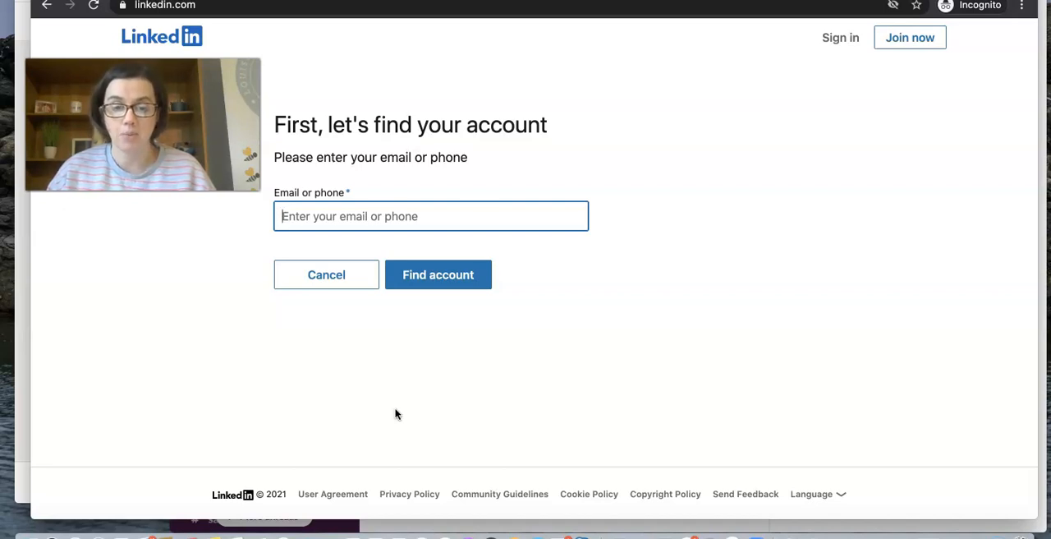
pyautogui.moveTo(205, 421)
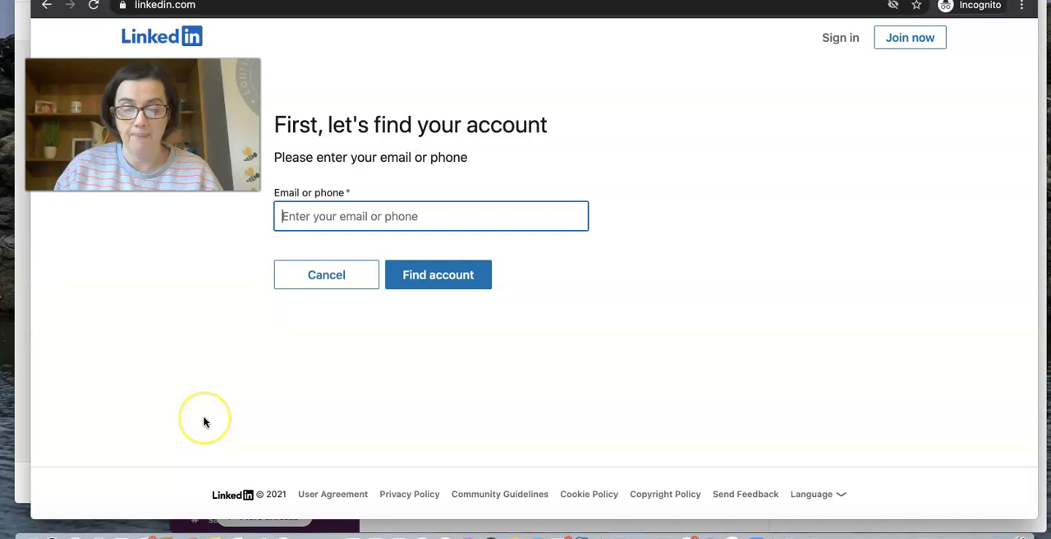